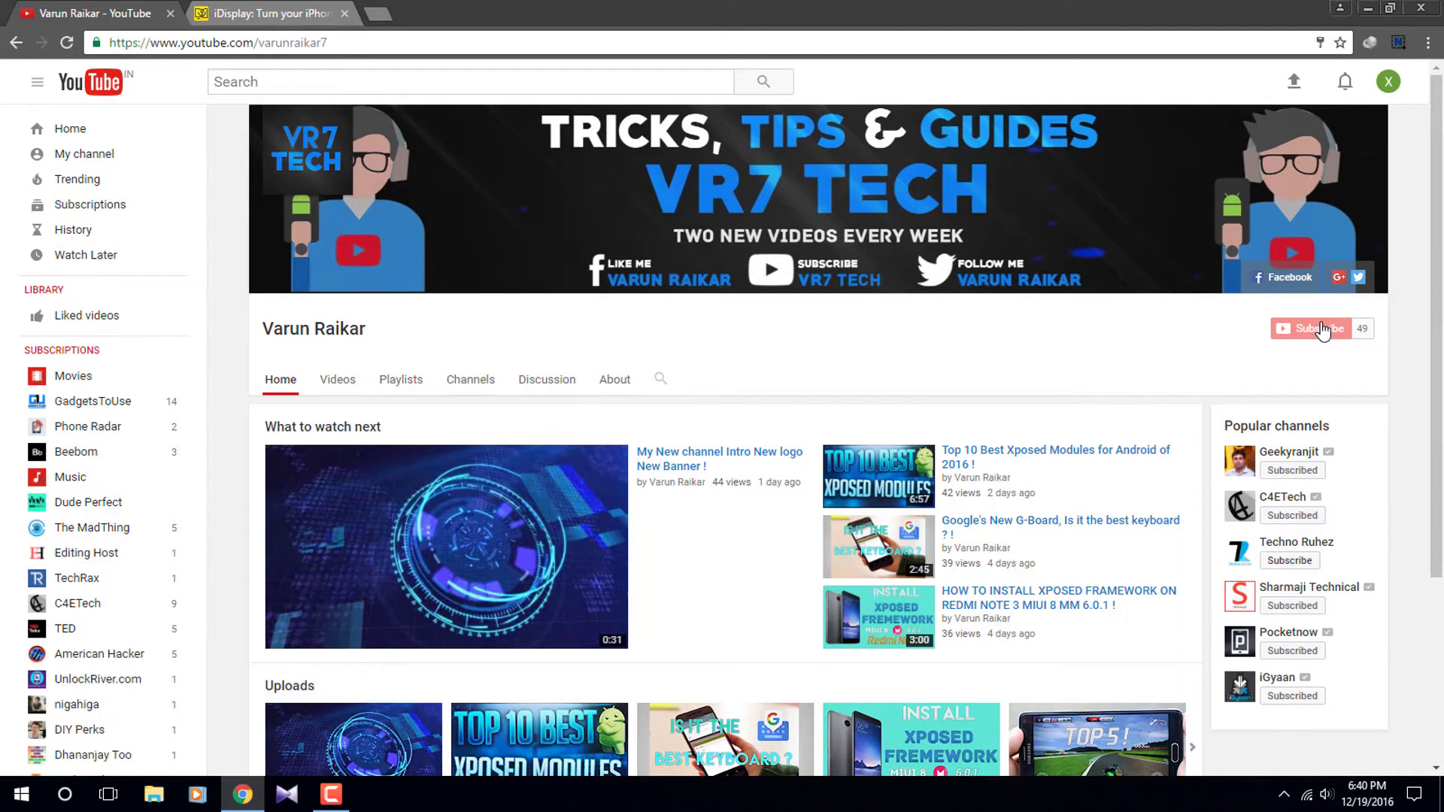
Step: Subscribe to VR7 Tech and enable all notifications for the channel
left_click(1309, 329)
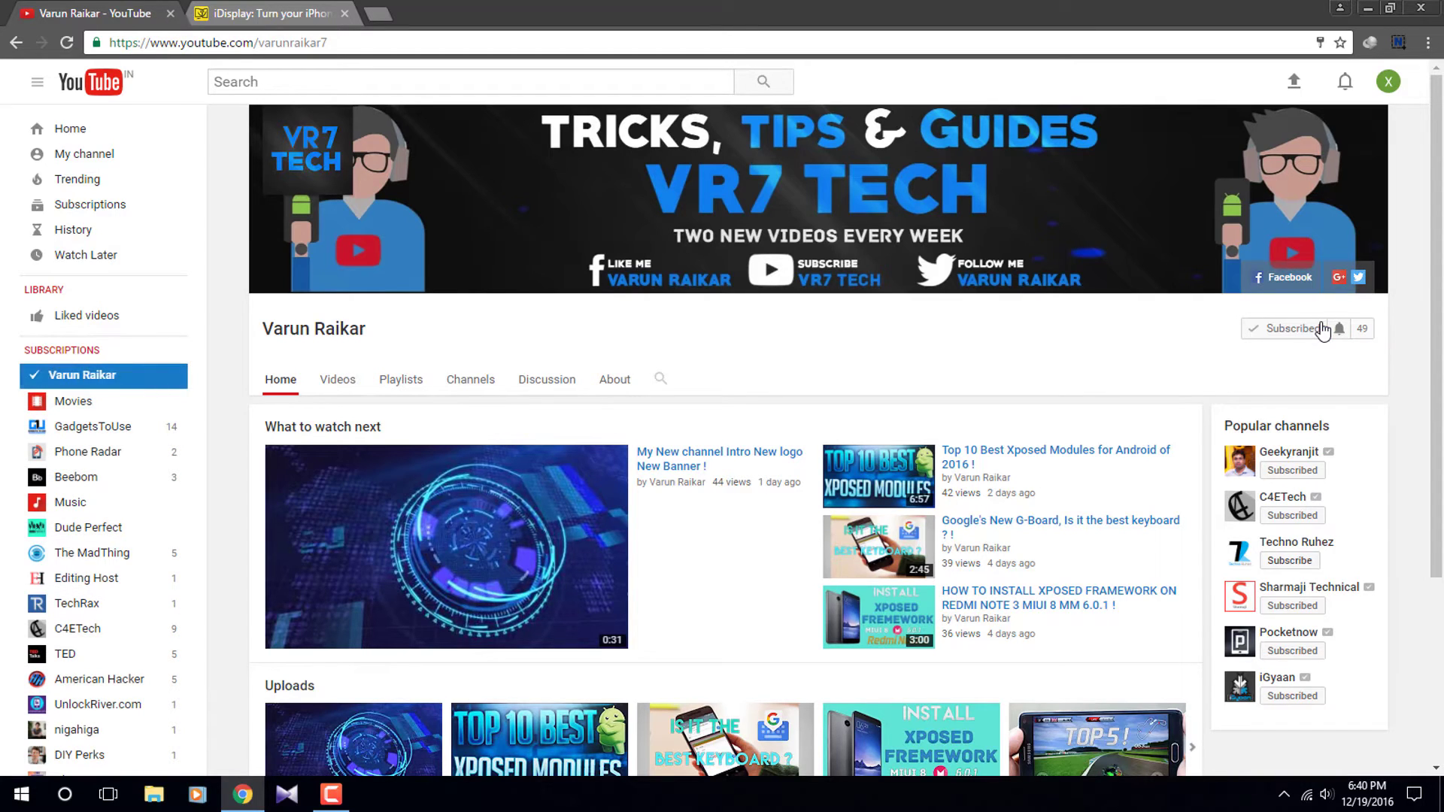
left_click(1342, 328)
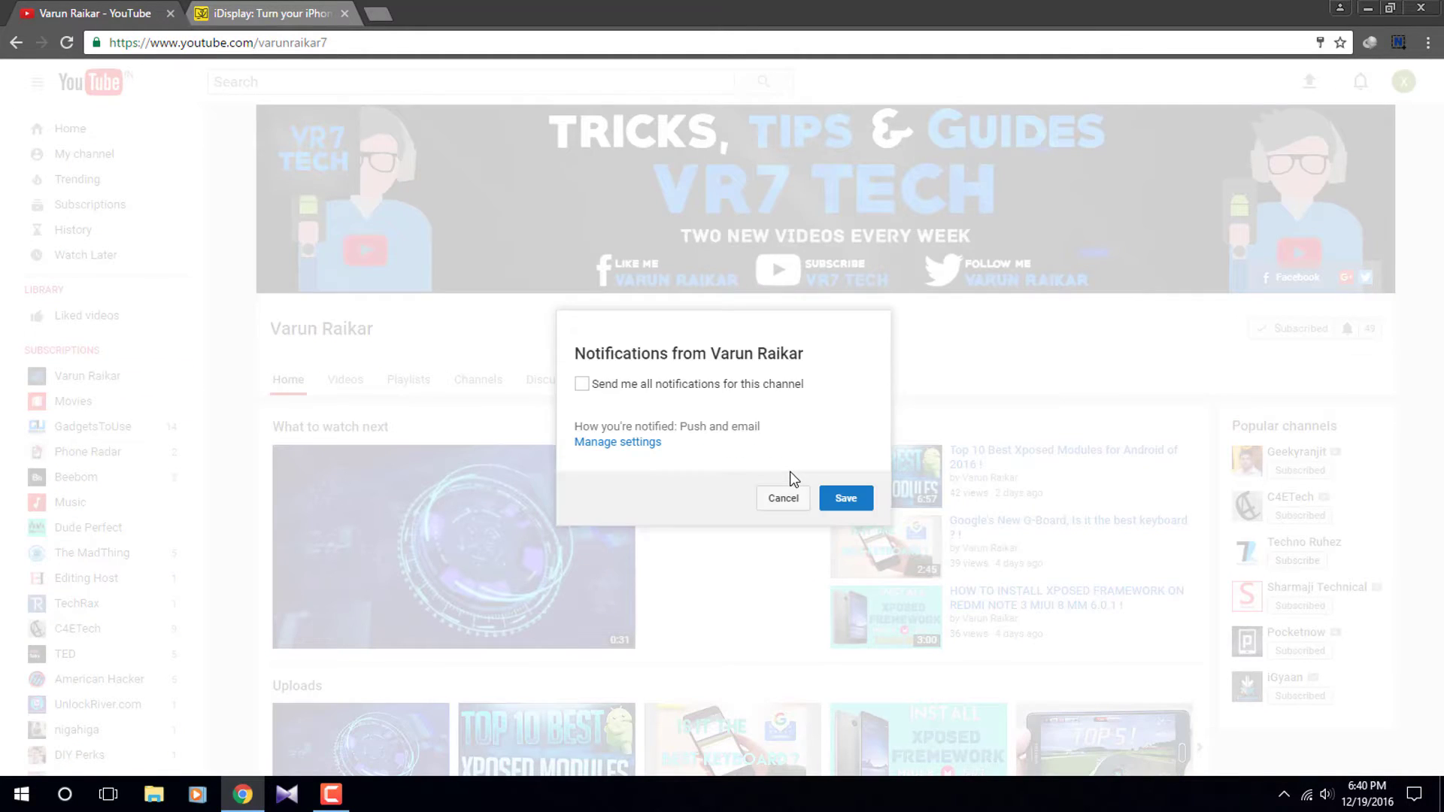
left_click(582, 385)
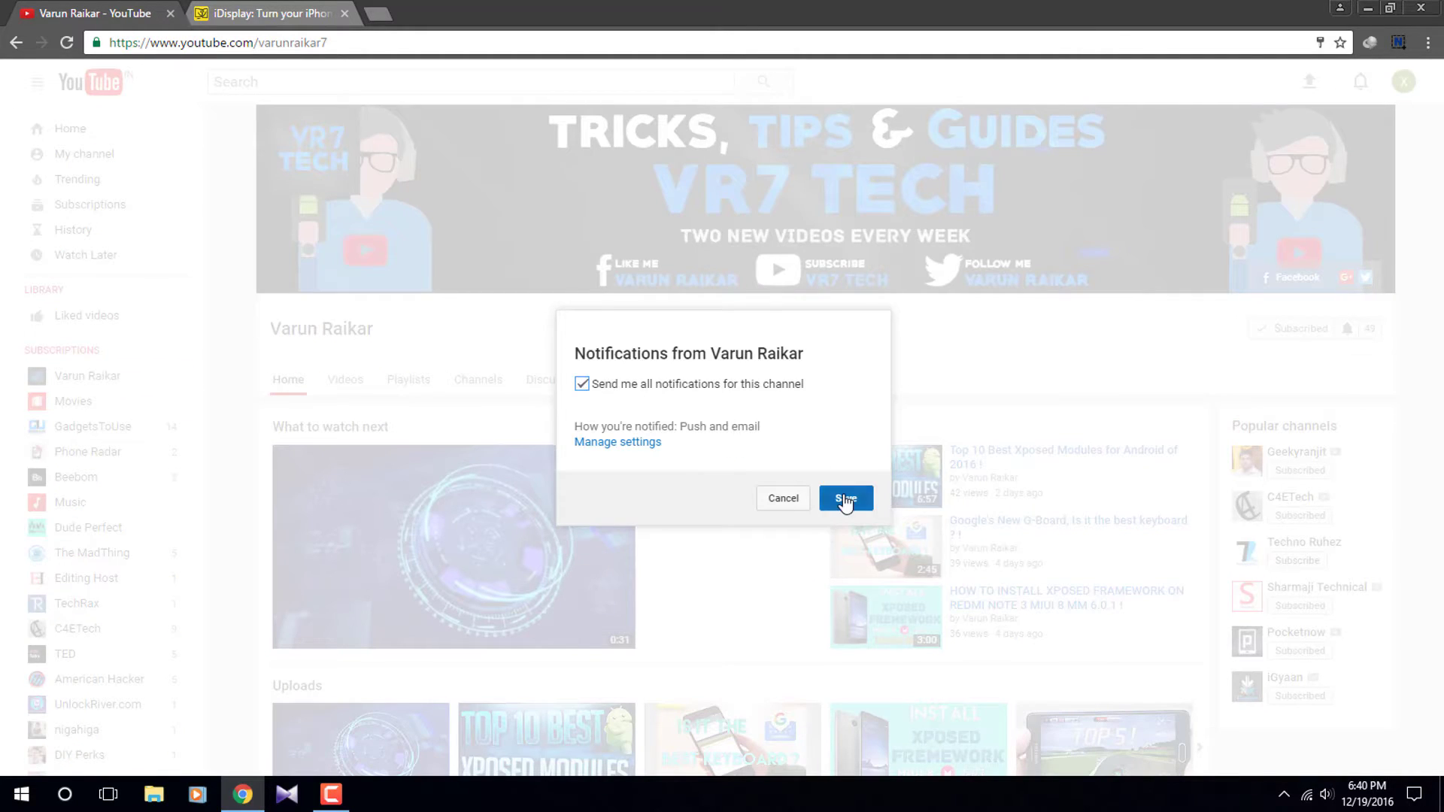
left_click(844, 498)
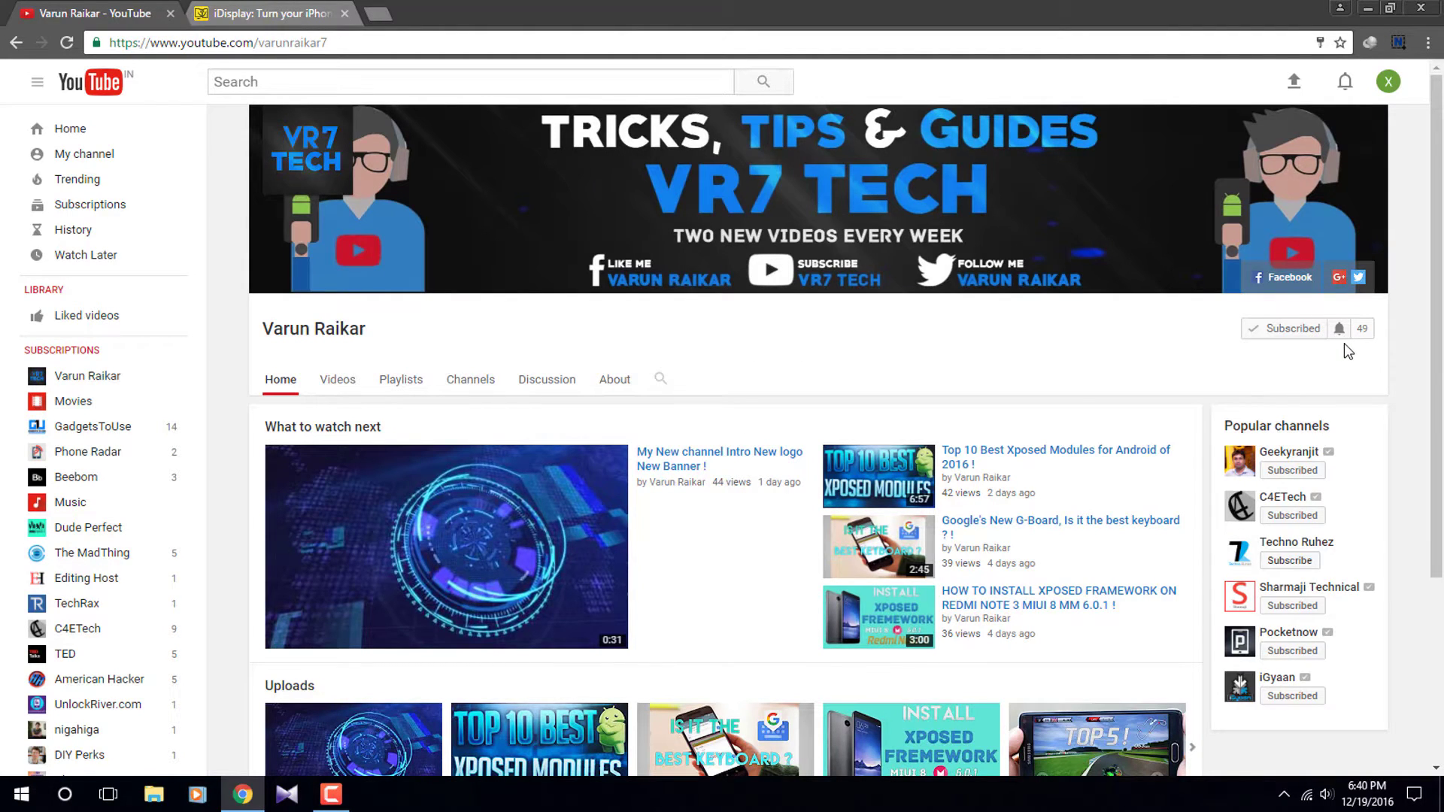
mouse_move(1338, 343)
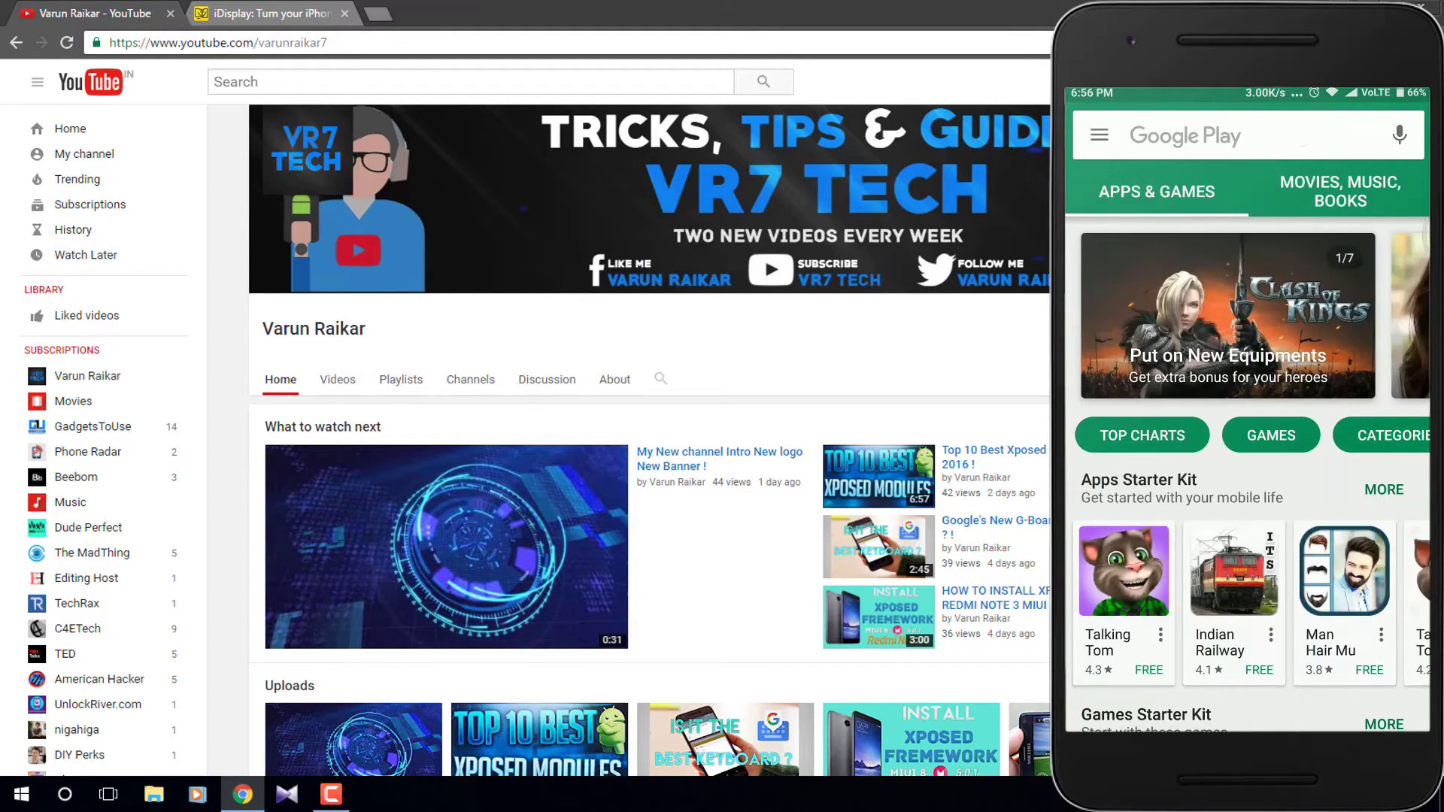
Step: Search the Play Store for 'idisplay', then return to the iDisplay website
type("idisplay")
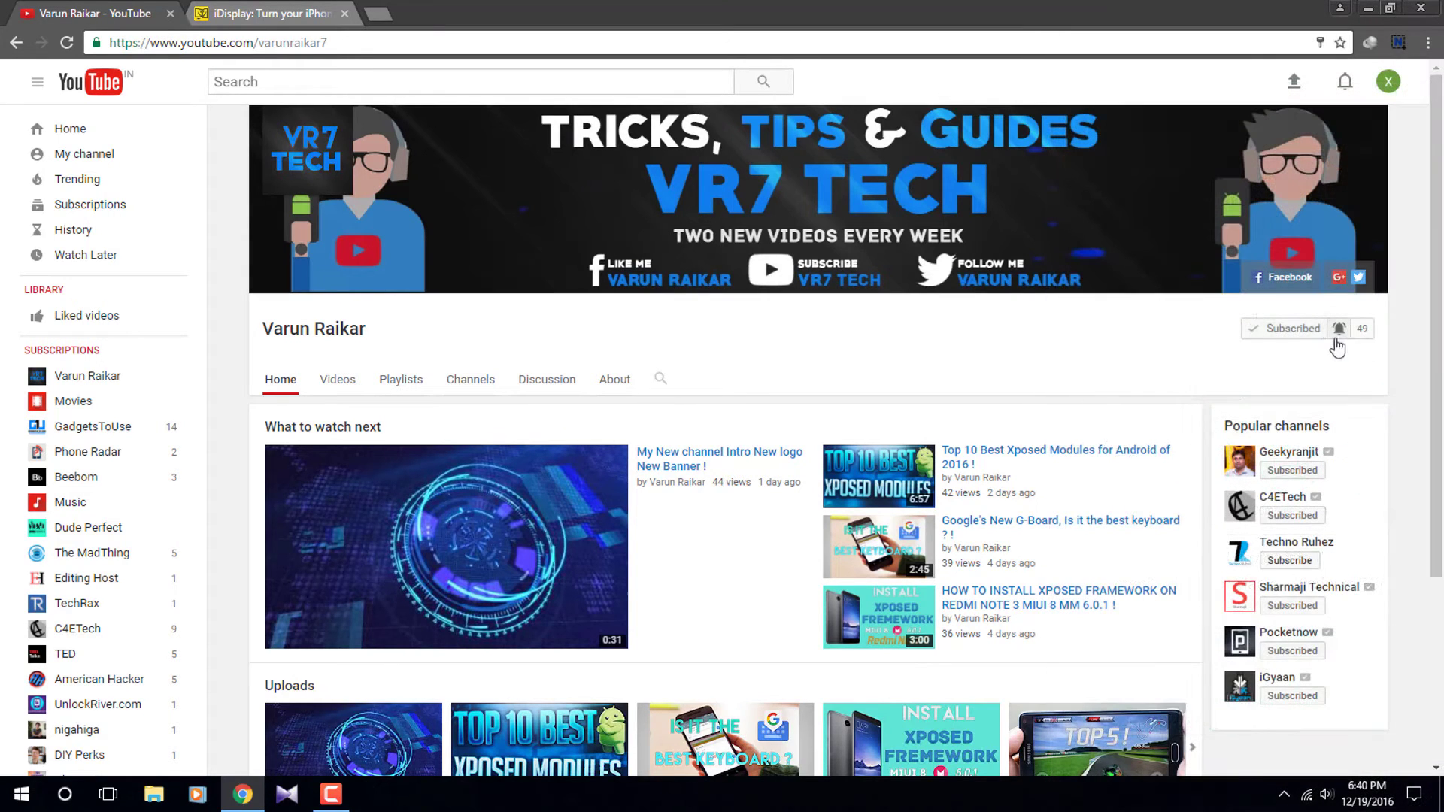
left_click(267, 13)
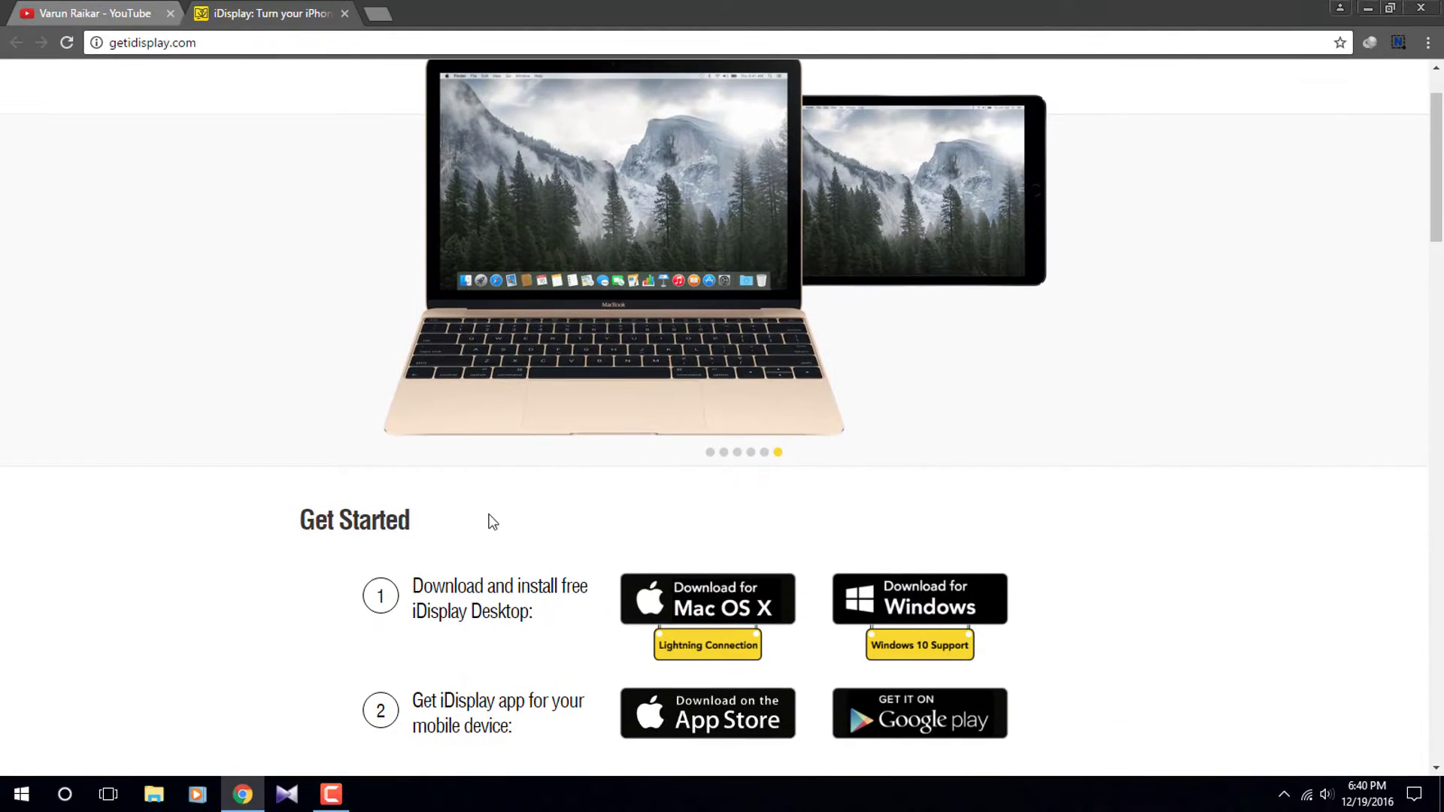
Step: Download iDisplay Desktop for Windows from the Get Started section
scroll("down", 3)
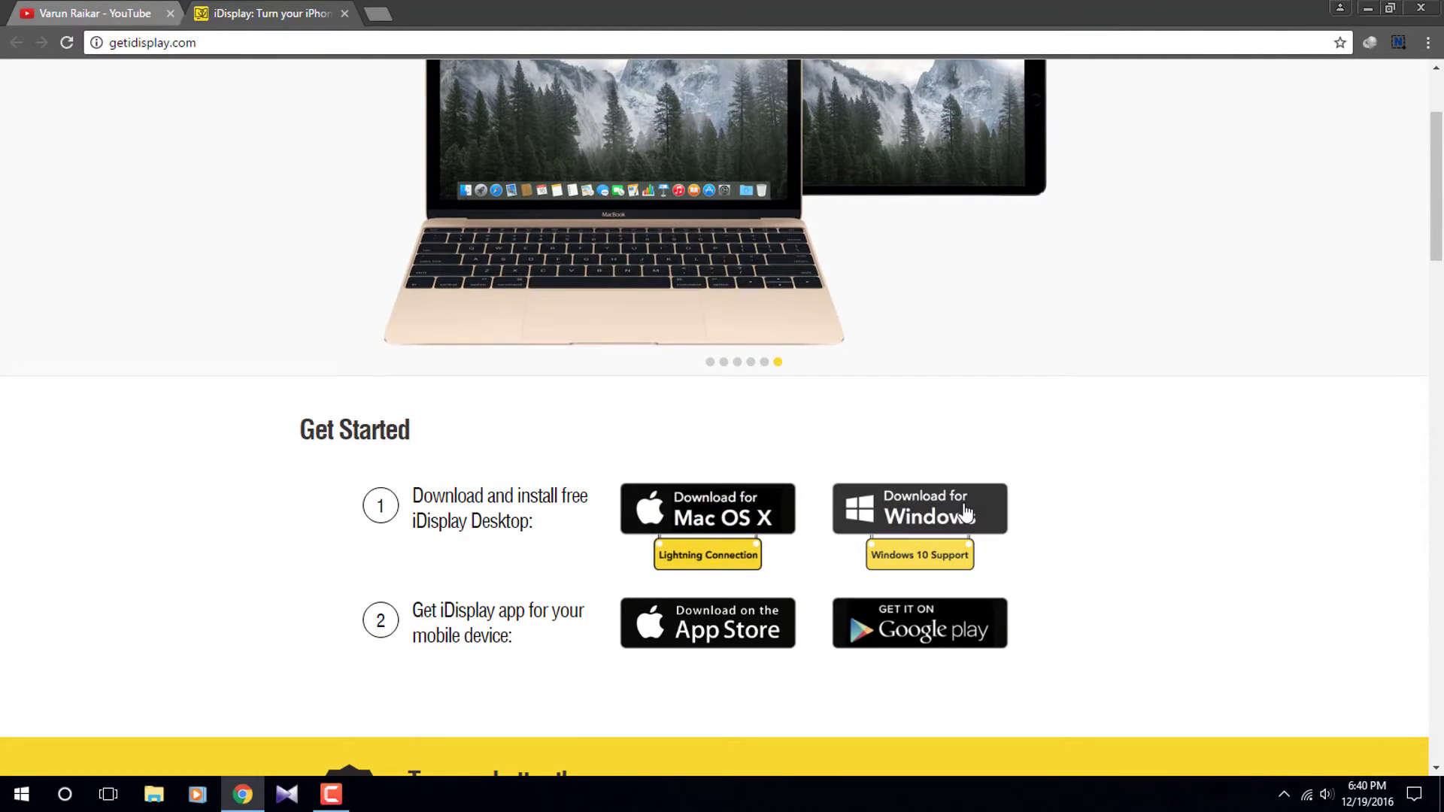
left_click(919, 510)
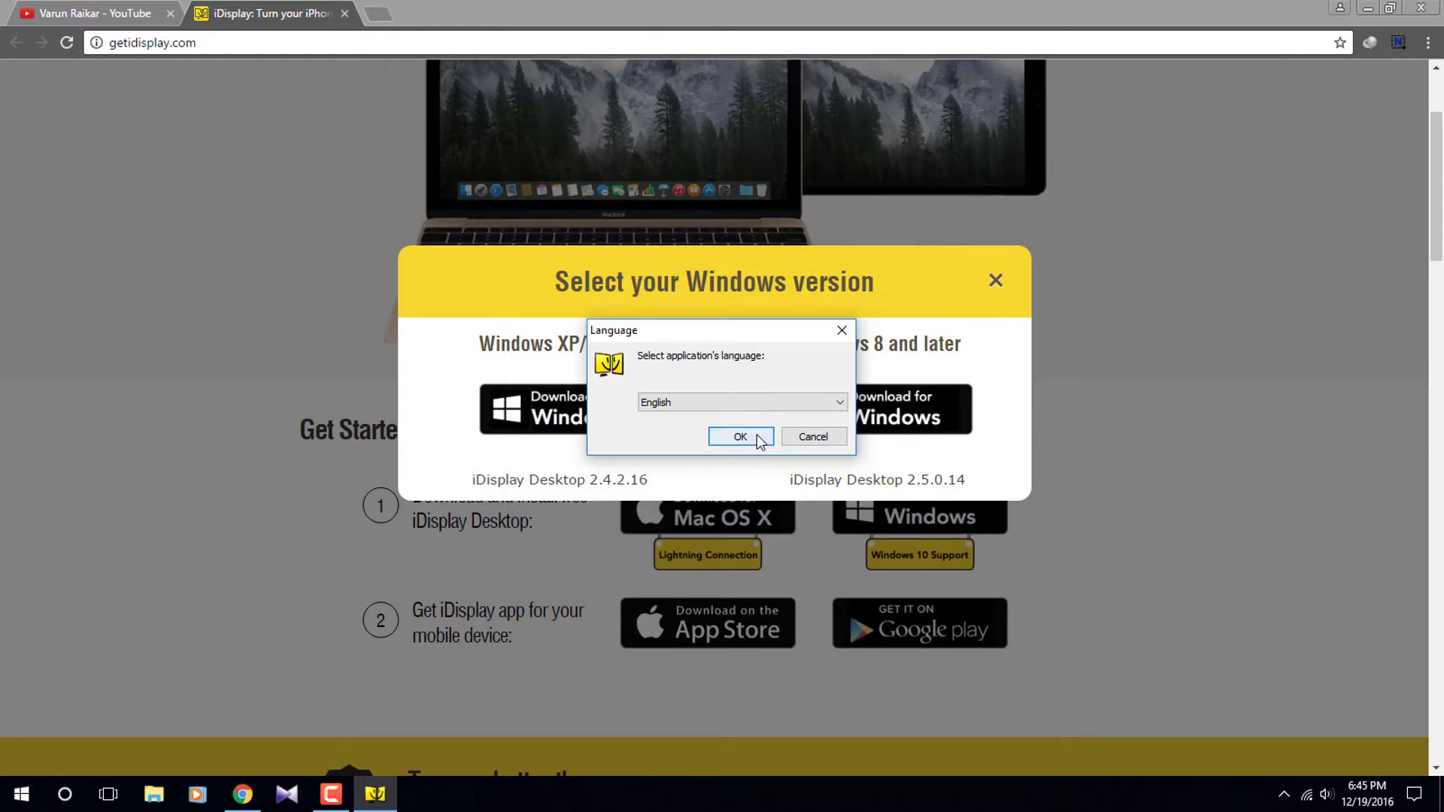
Step: Install iDisplay in English with desktop shortcut and startup launch, restarting afterwards
left_click(739, 436)
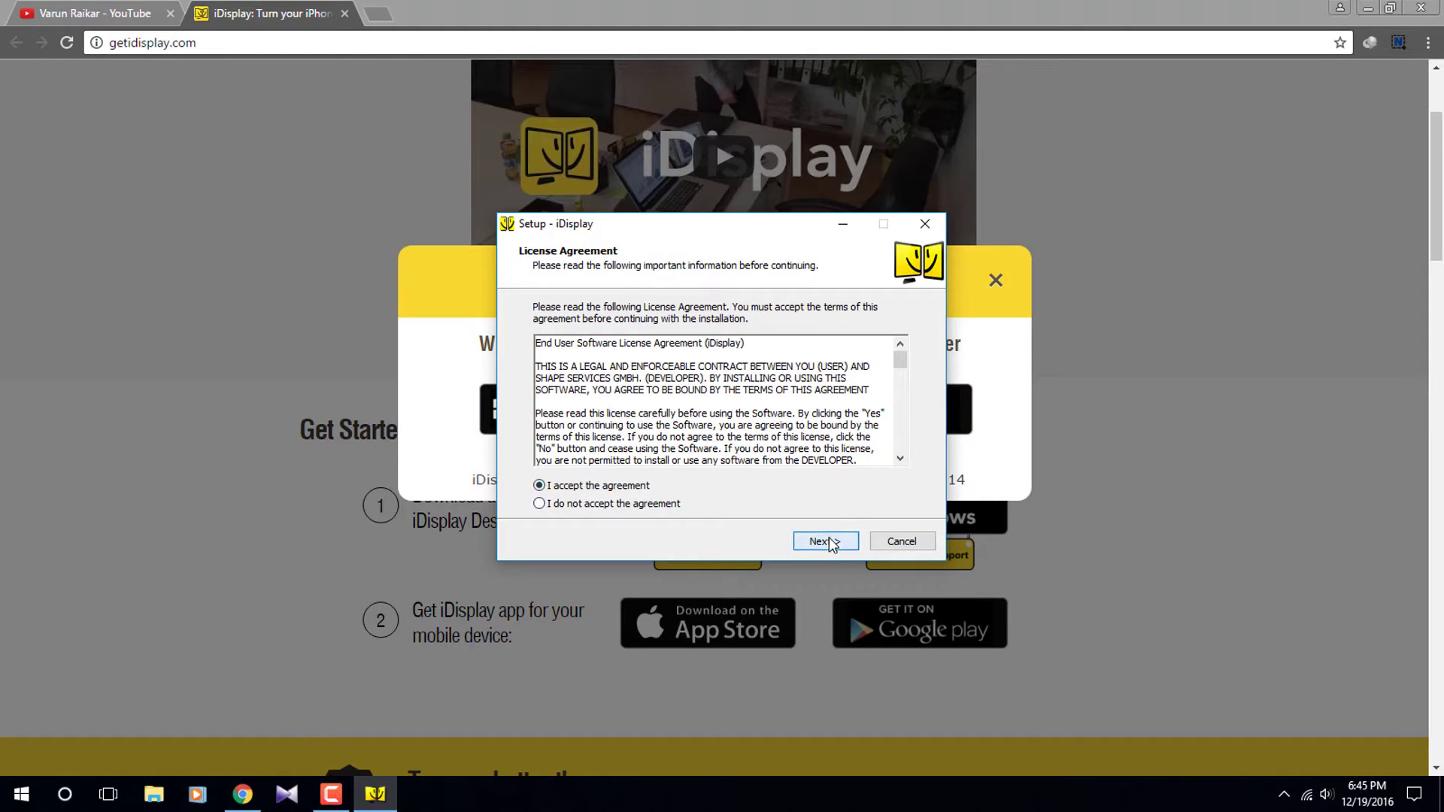
left_click(820, 541)
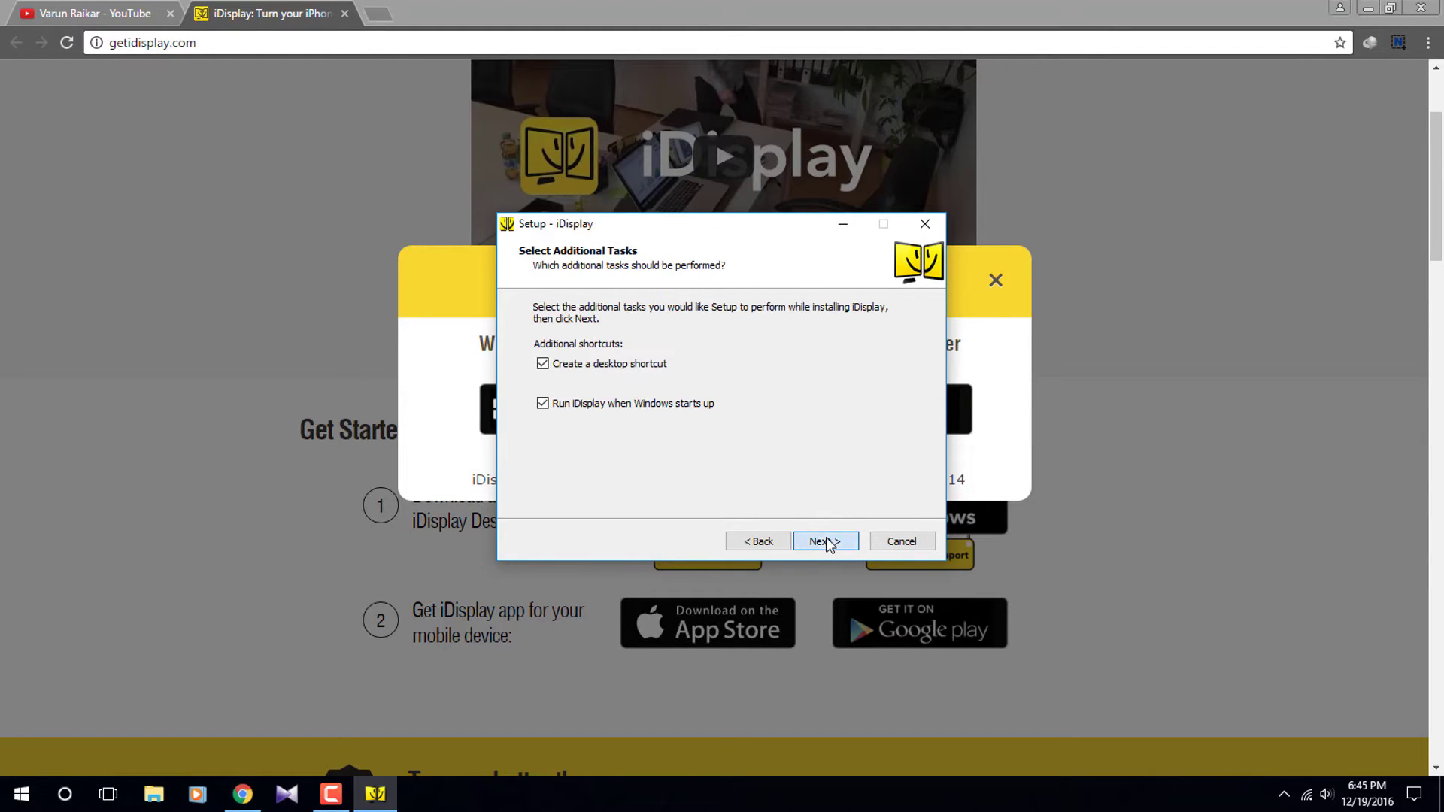
left_click(820, 541)
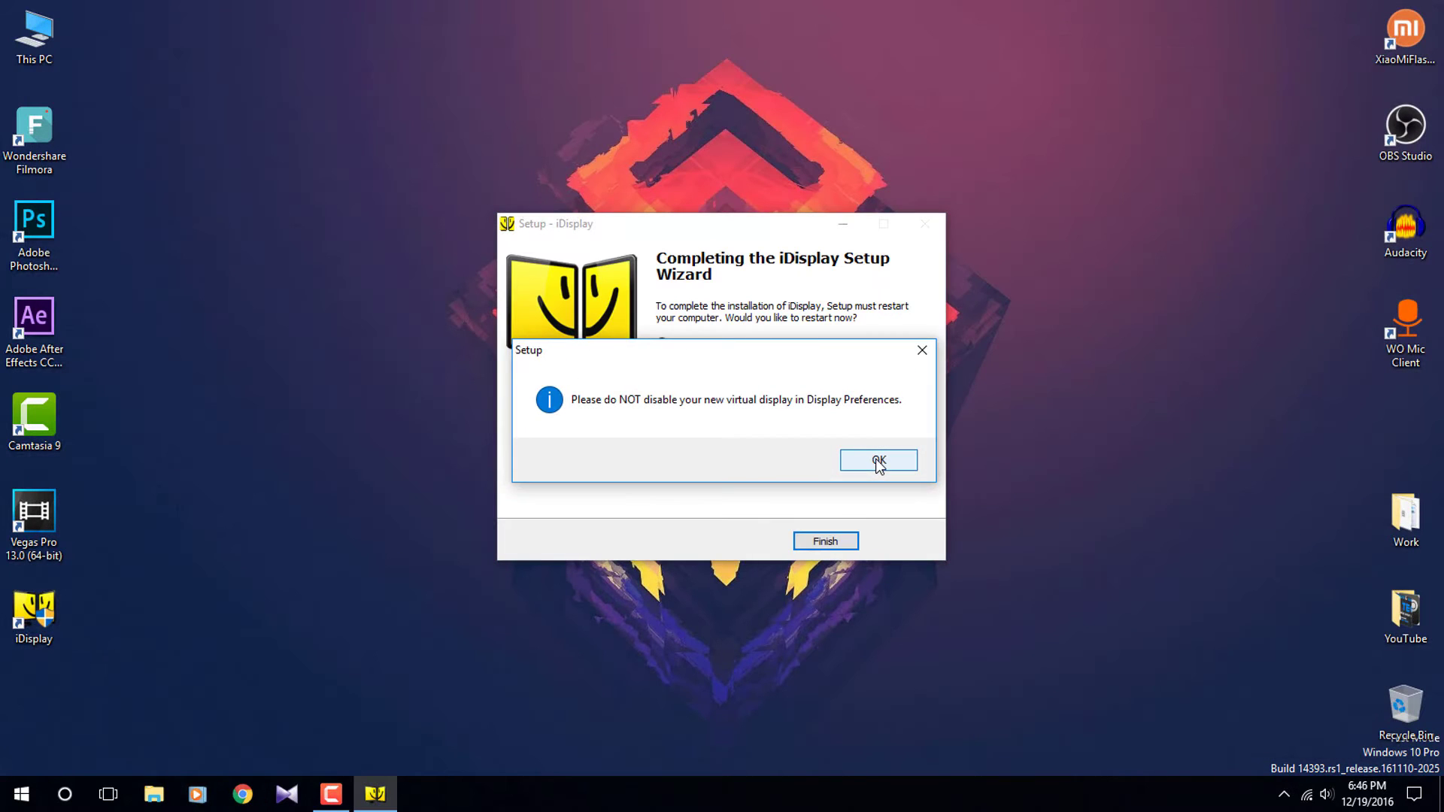
left_click(878, 460)
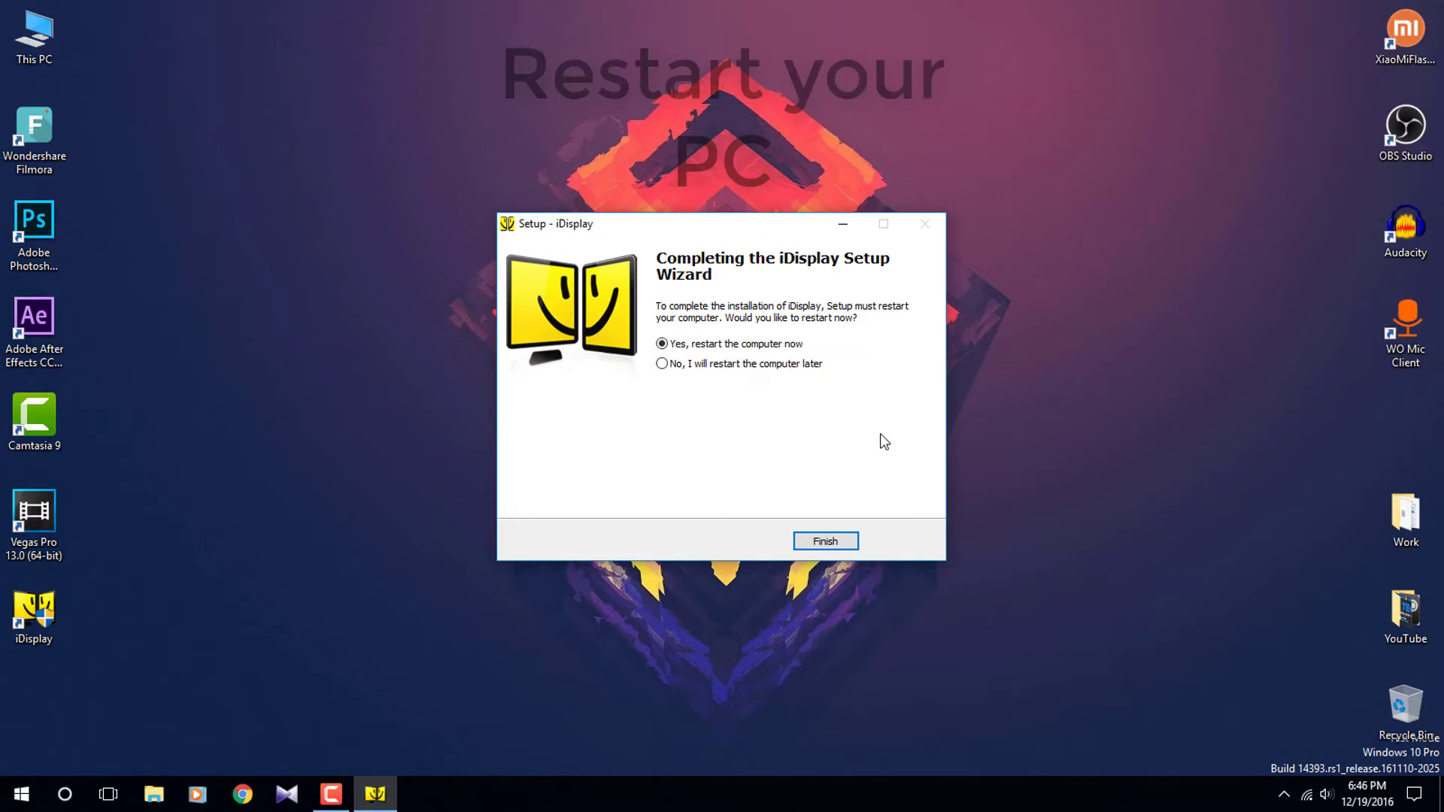
left_click(824, 541)
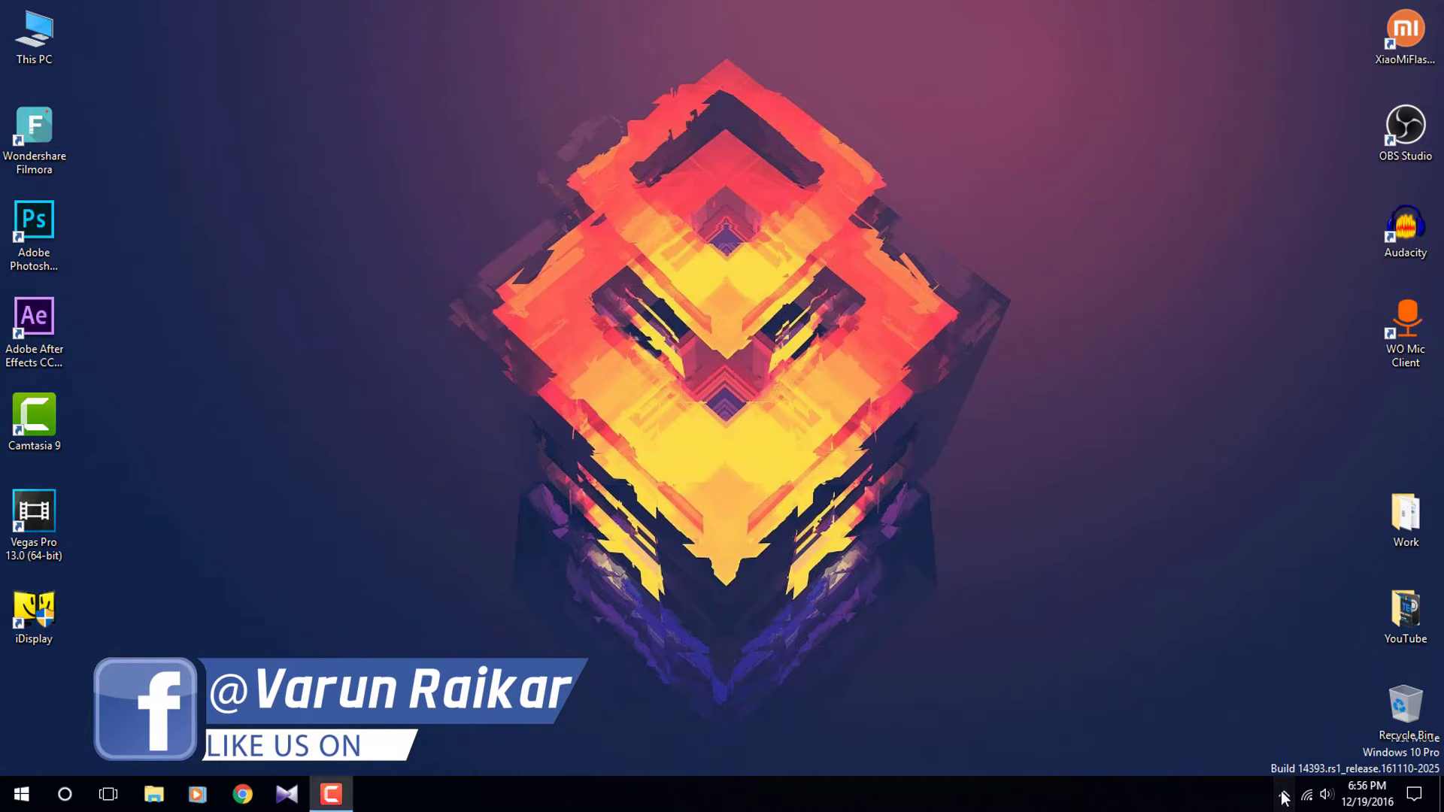
Step: Connect the phone's iDisplay app to the listed computer and dismiss the success message
left_click(1284, 795)
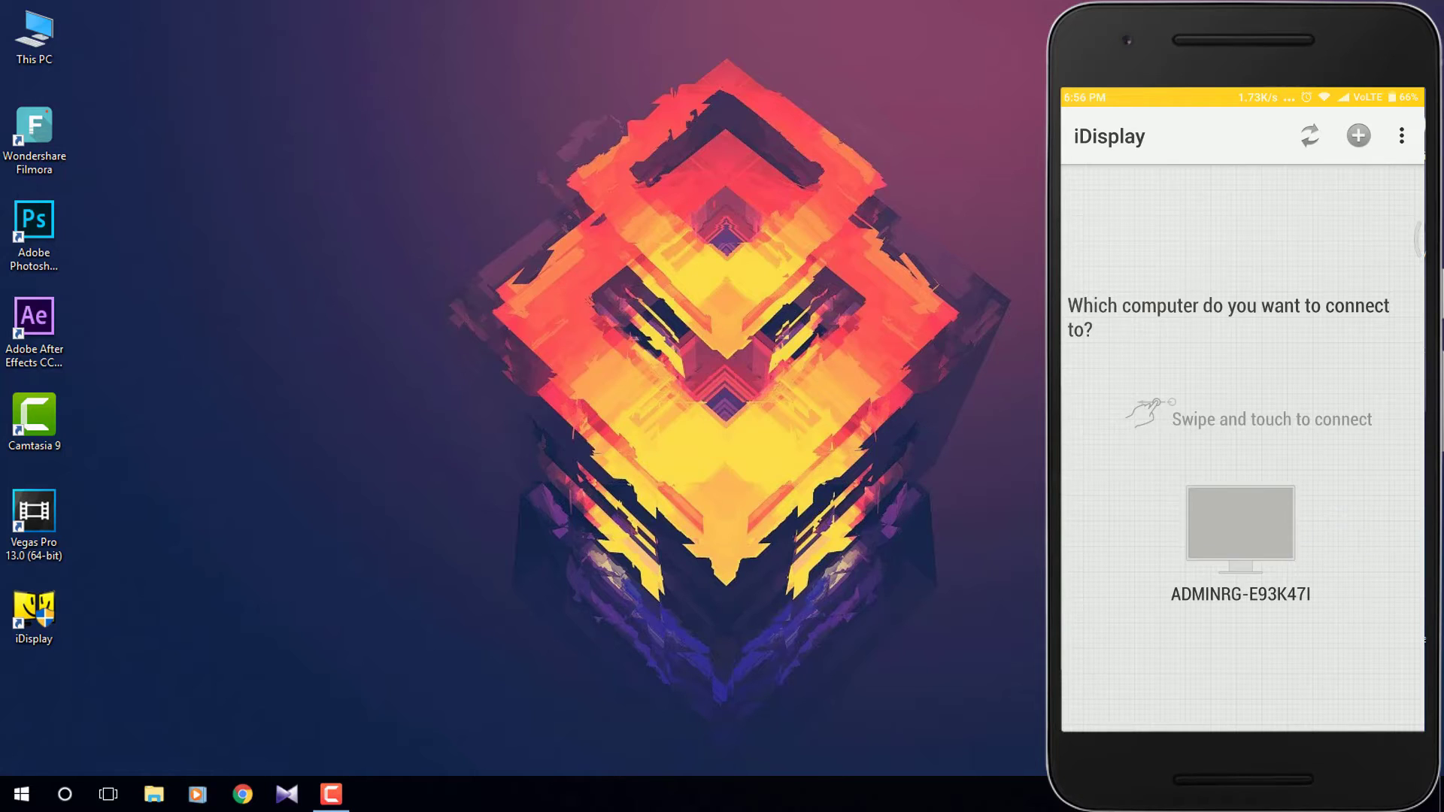
left_click(1240, 528)
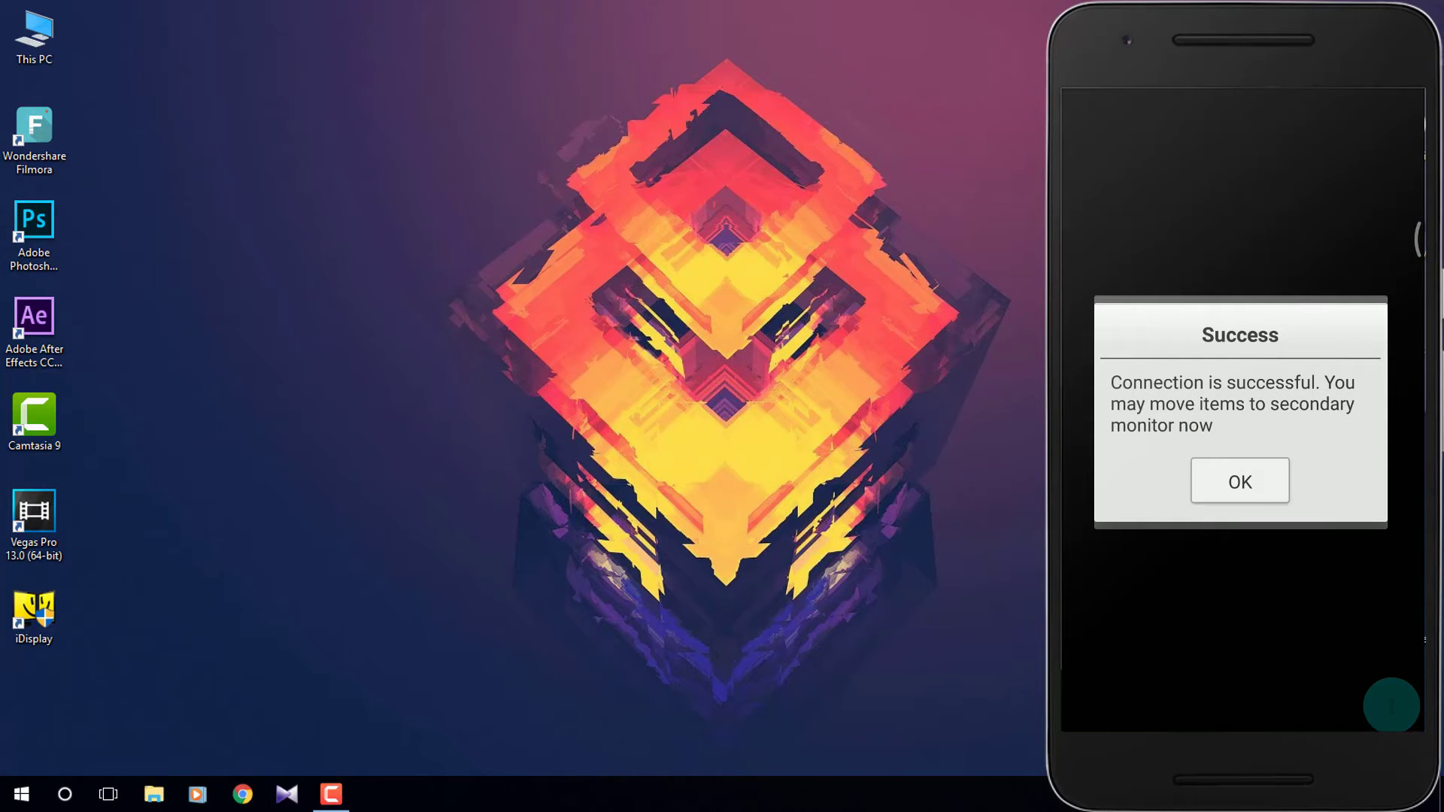
left_click(1239, 480)
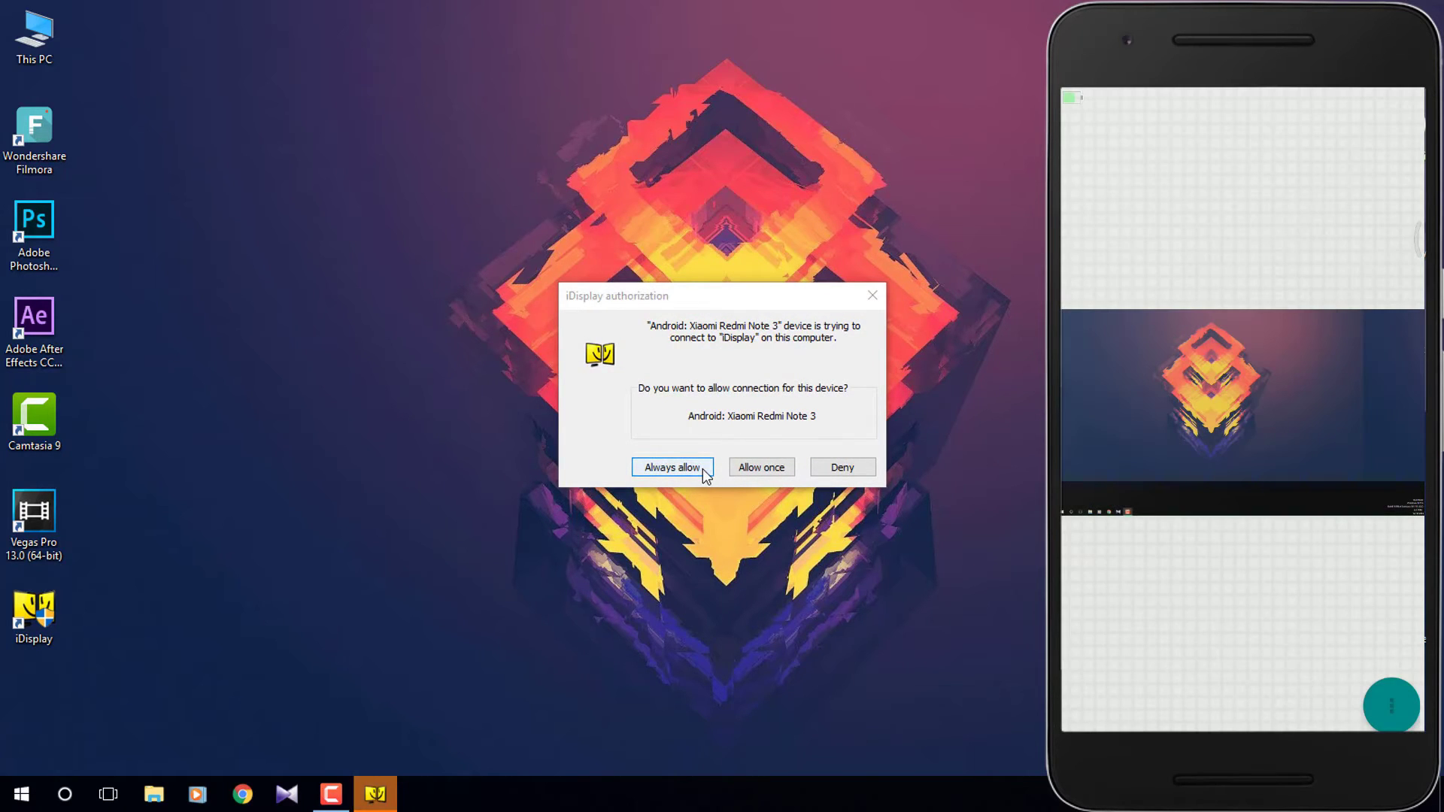
Step: Always allow the Redmi Note 3 and load the screen driver without future warnings
left_click(671, 467)
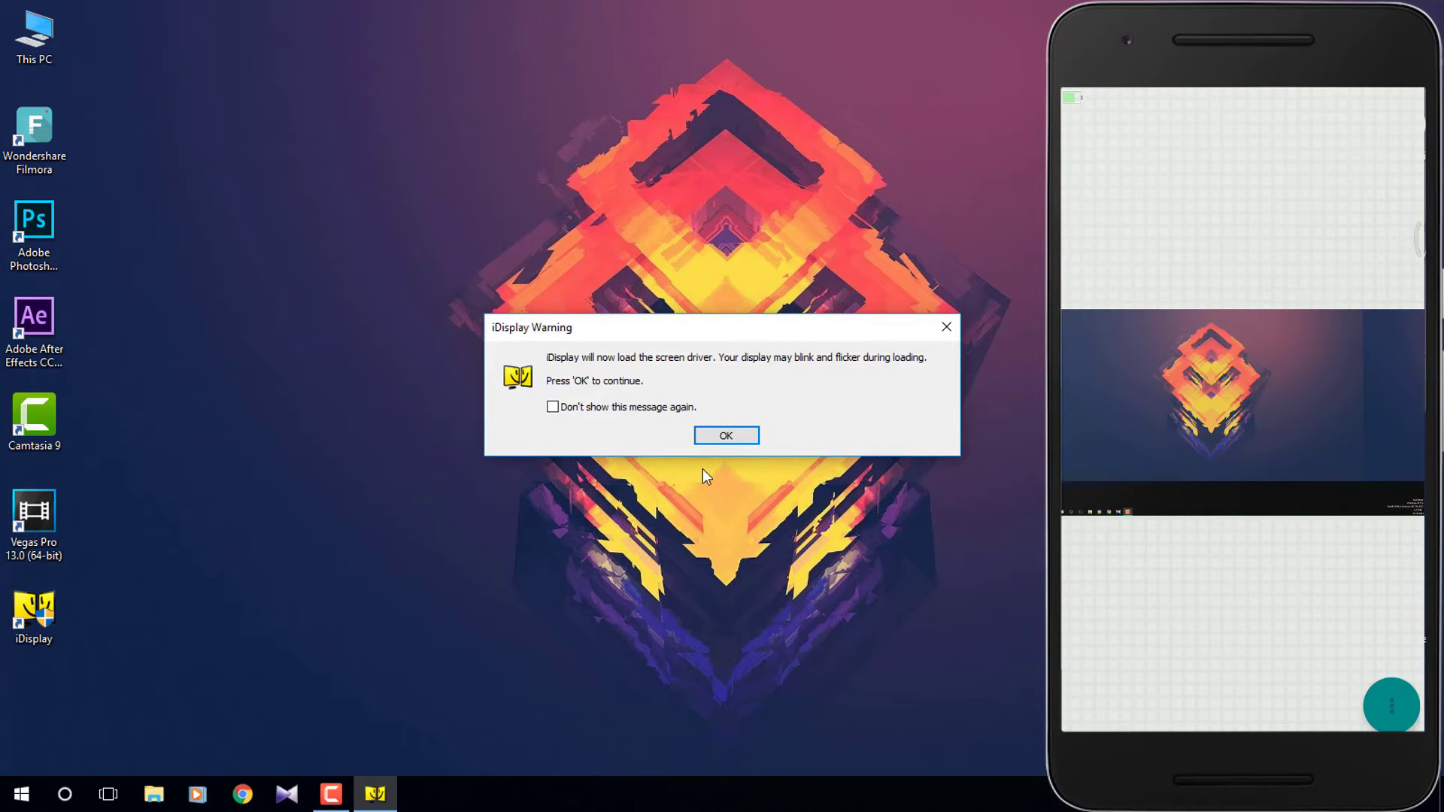
left_click(553, 407)
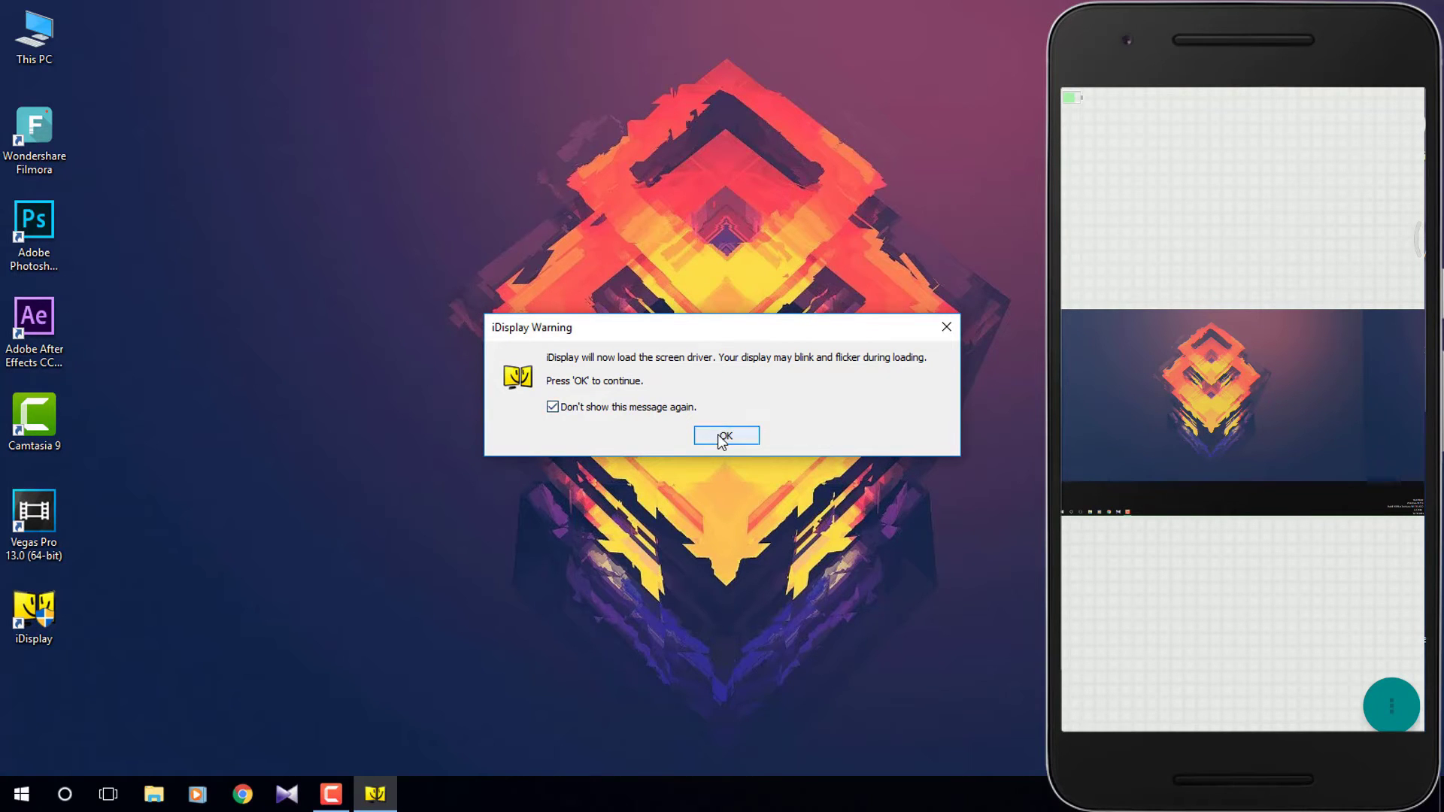
left_click(726, 436)
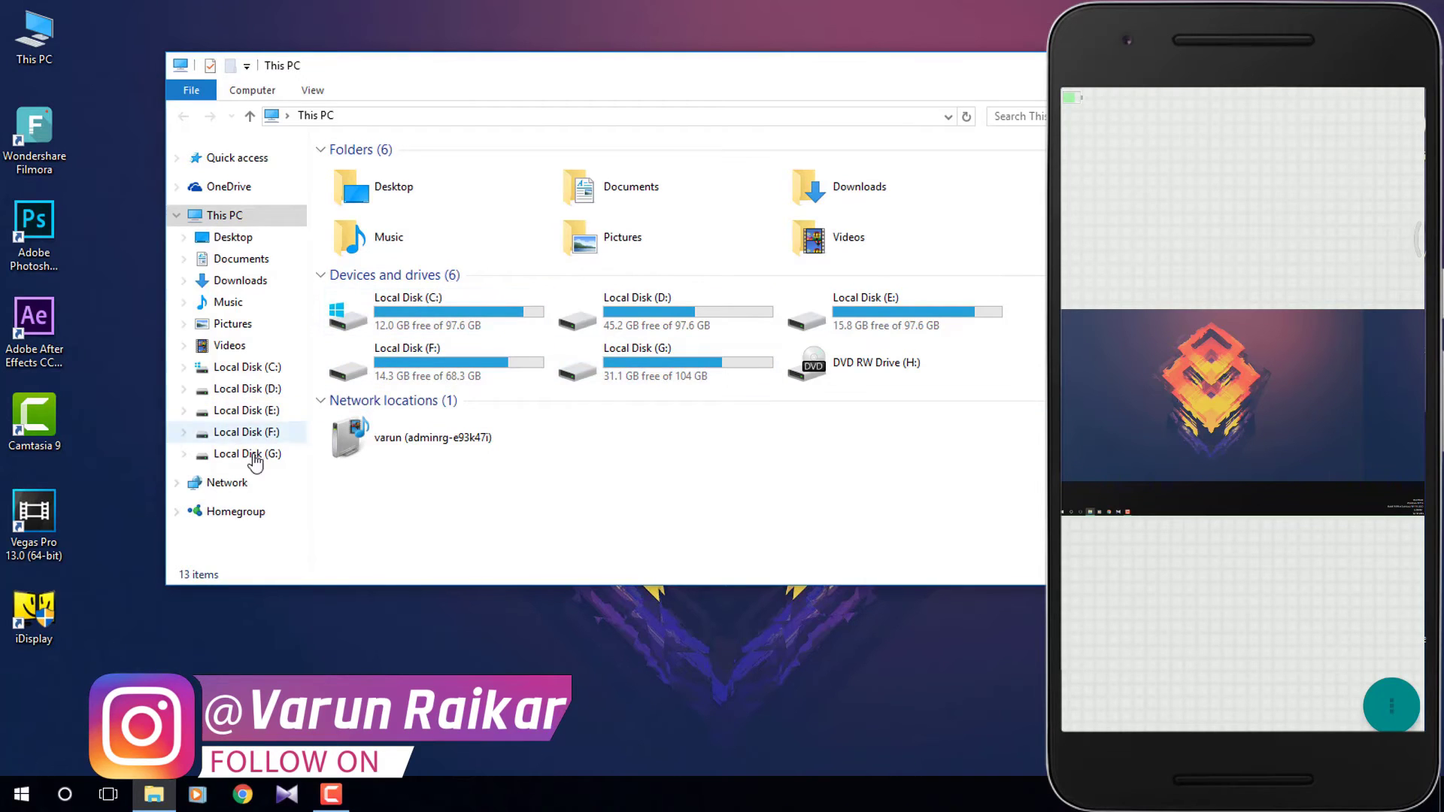
Step: Close the This PC File Explorer window to reveal the desktop
left_click(249, 453)
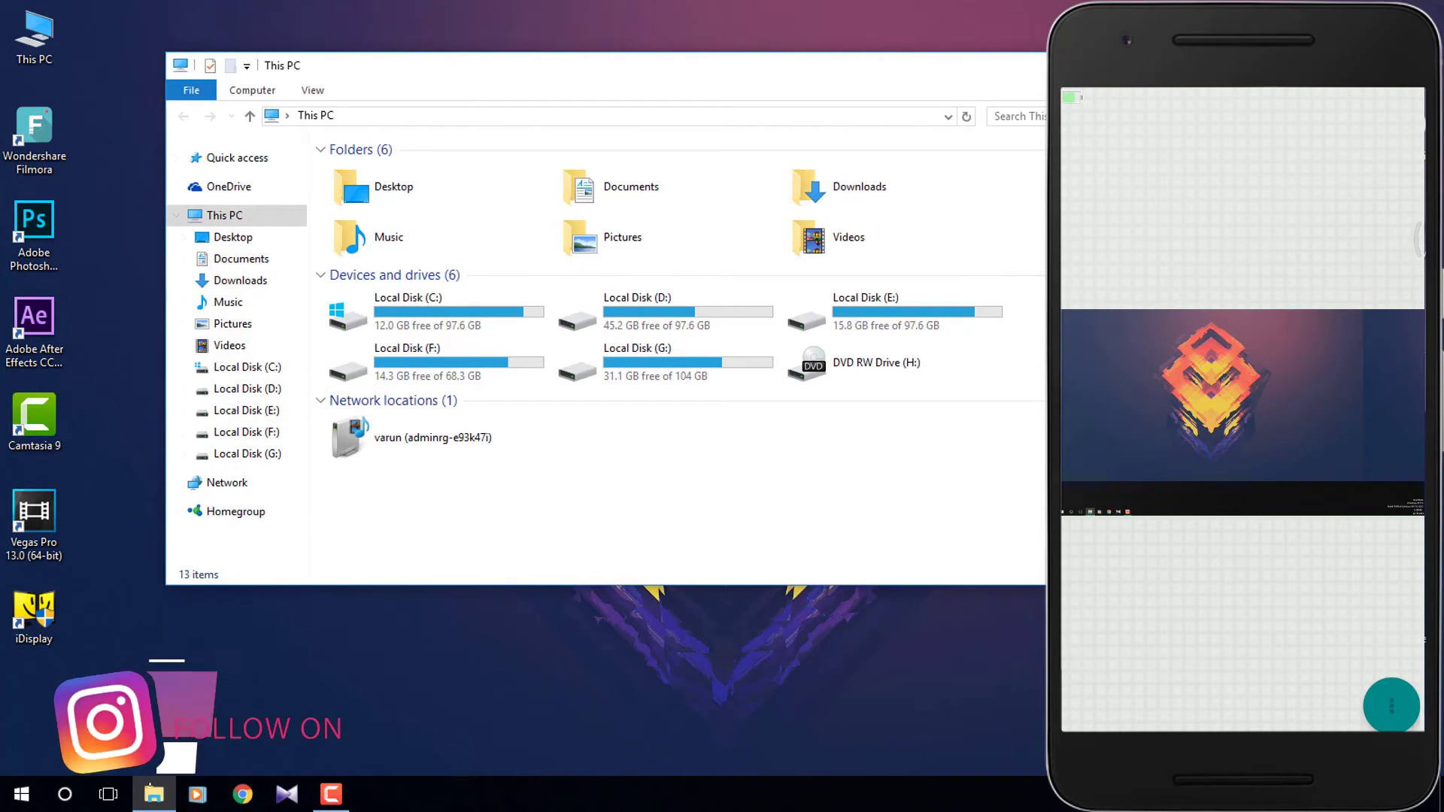
left_click(20, 794)
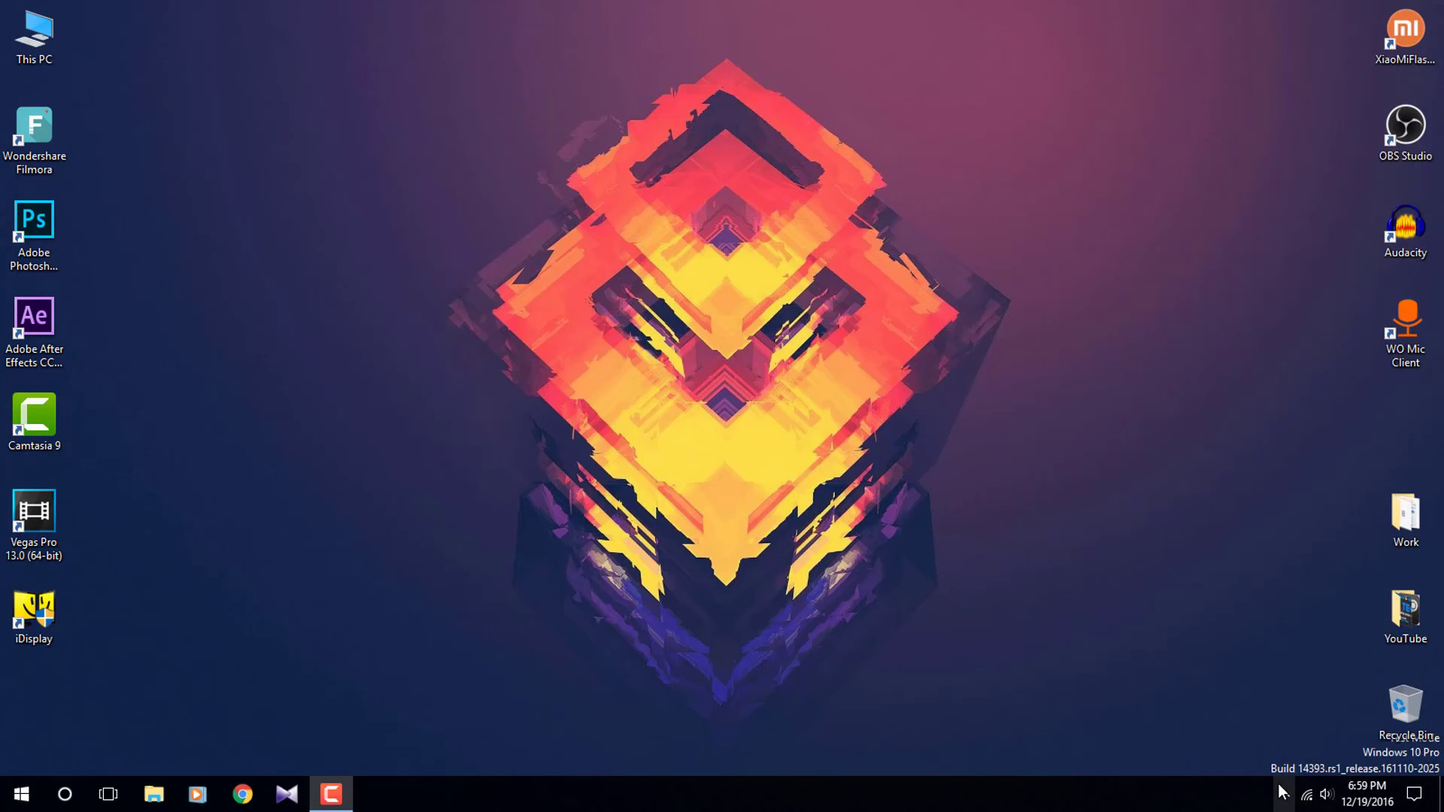
left_click(1283, 794)
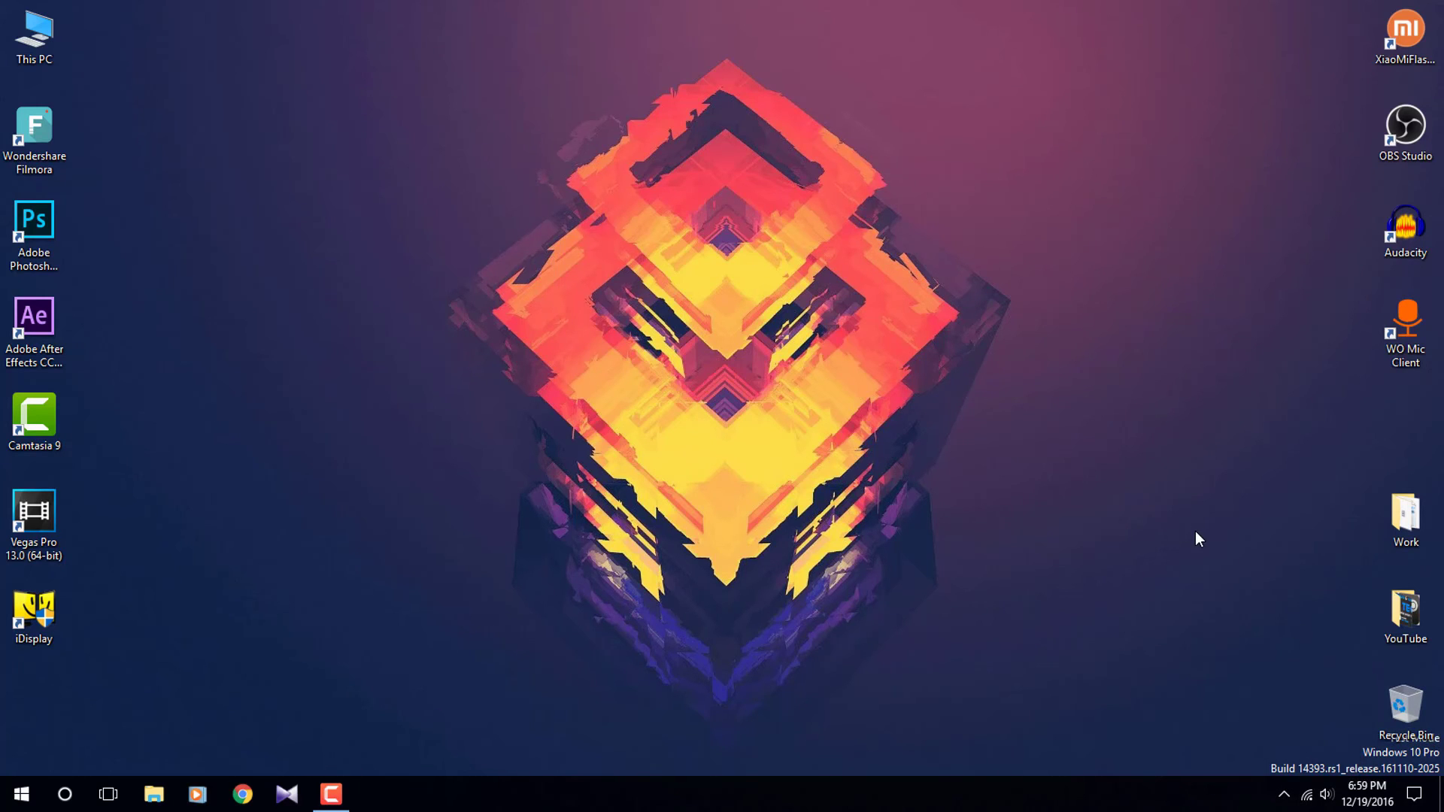
mouse_move(590, 312)
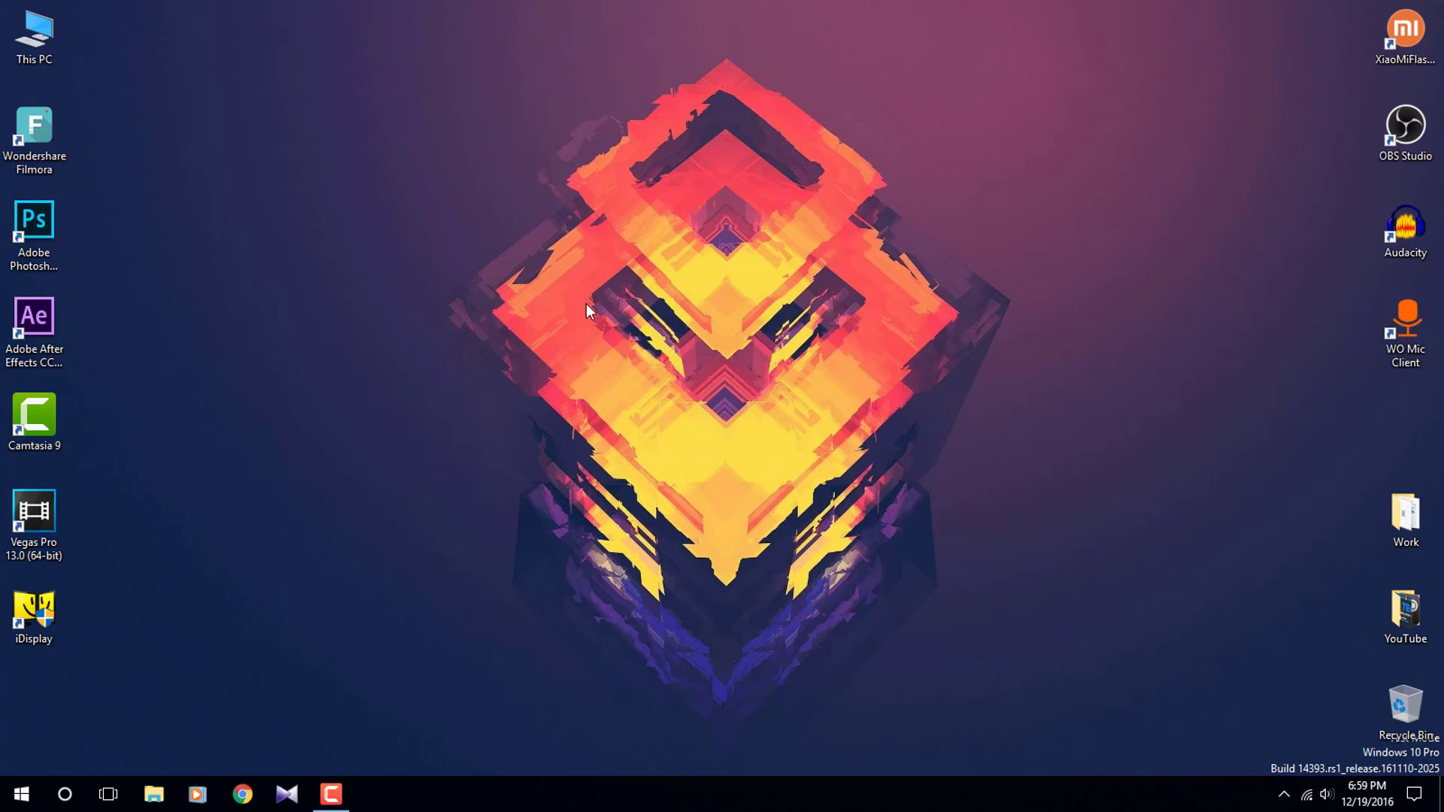